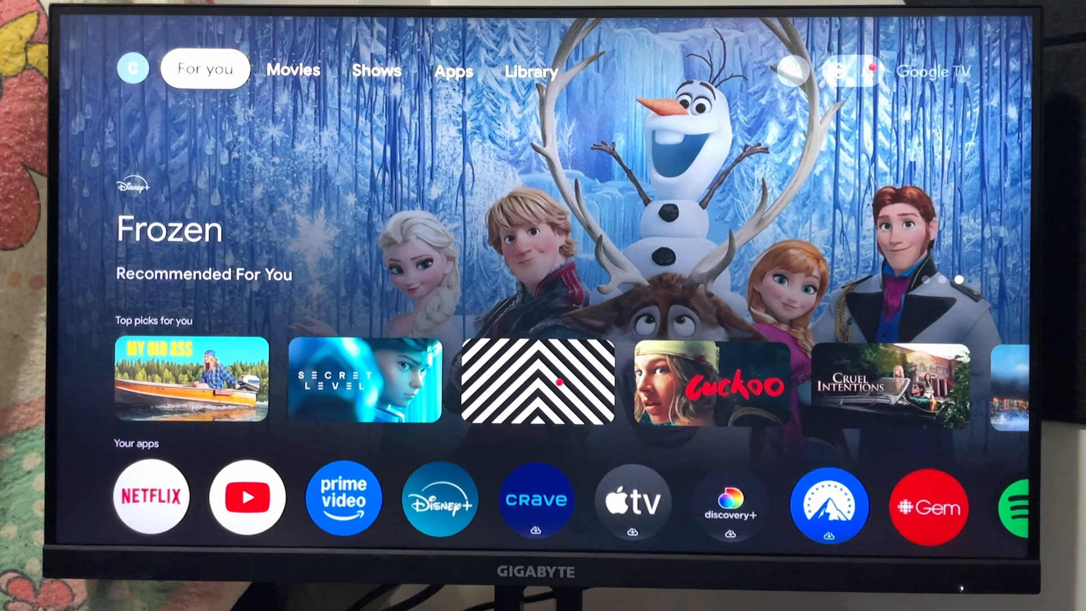
Step: Go to the search page from the home screen's top-right search icon
left_click(792, 70)
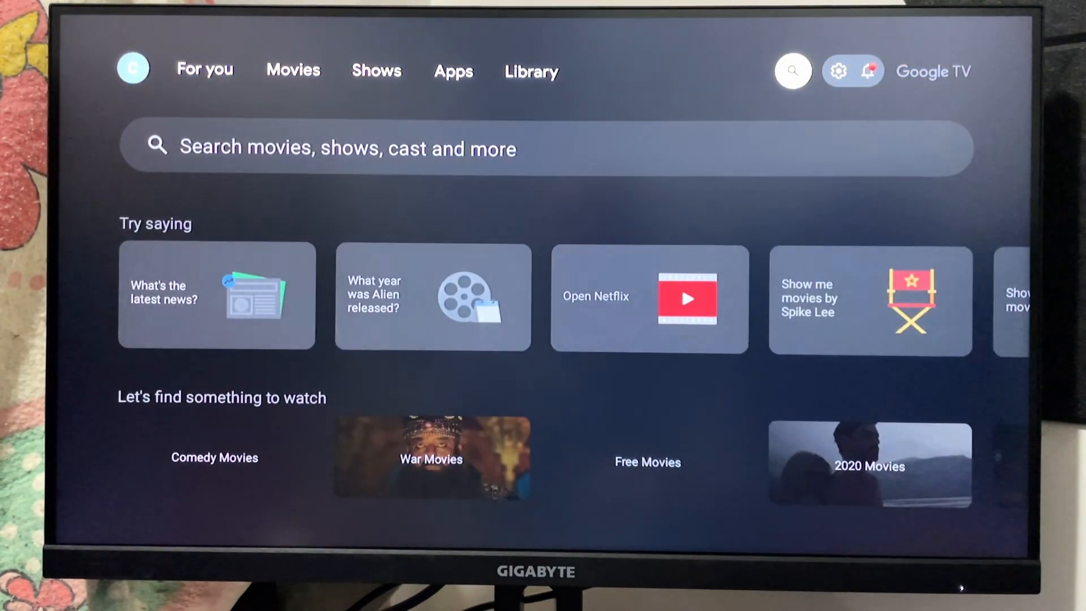
Step: Go to device settings via the gear icon to reach Network & Internet
left_click(871, 70)
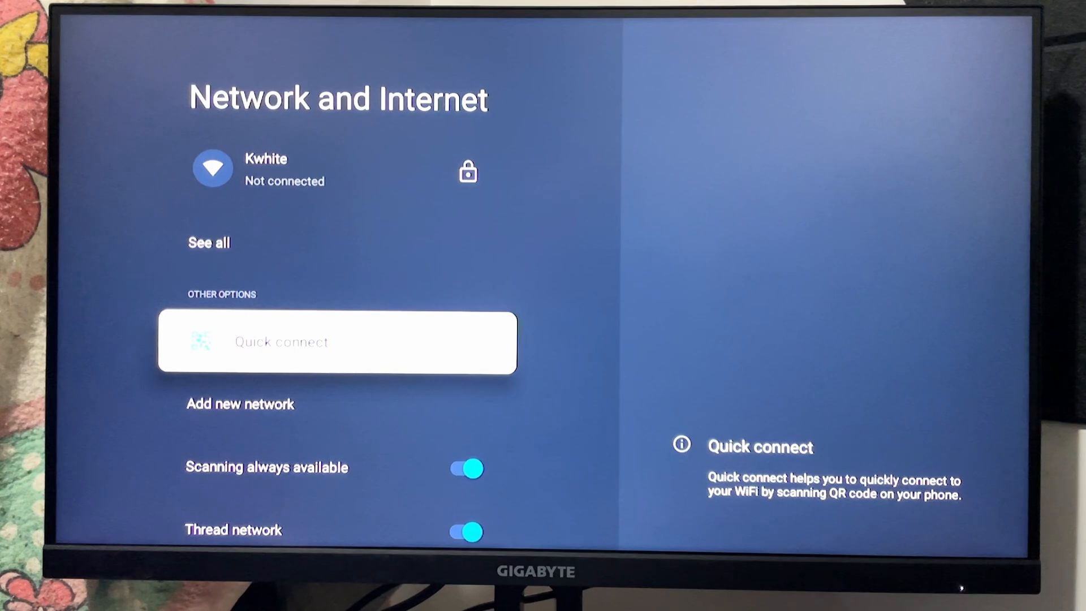
Step: Choose the '99 Problems But Wifi Ain't One' network from the available list
key("Down")
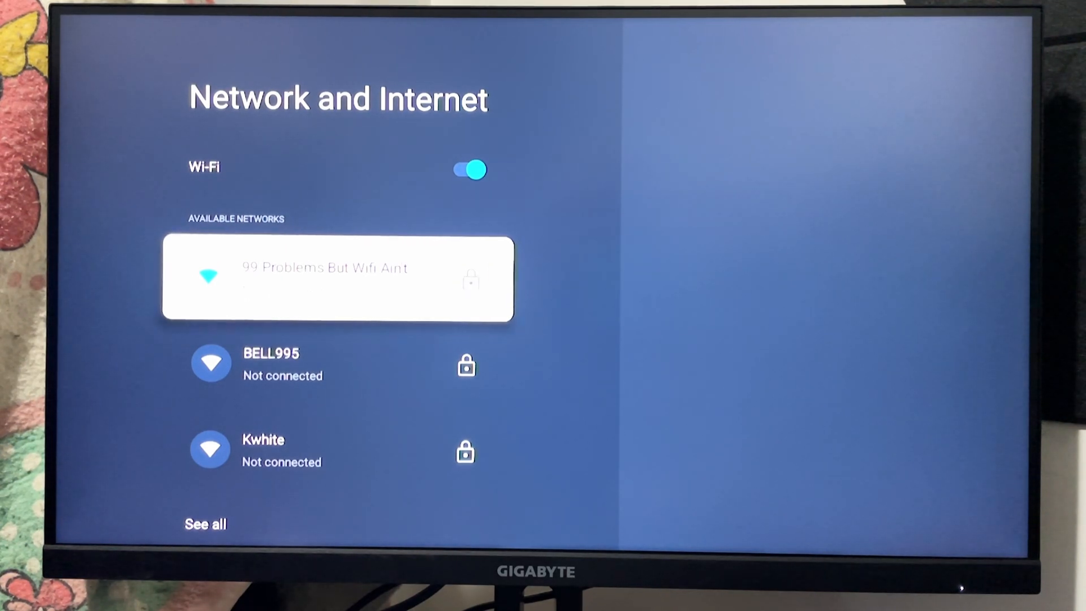
left_click(337, 277)
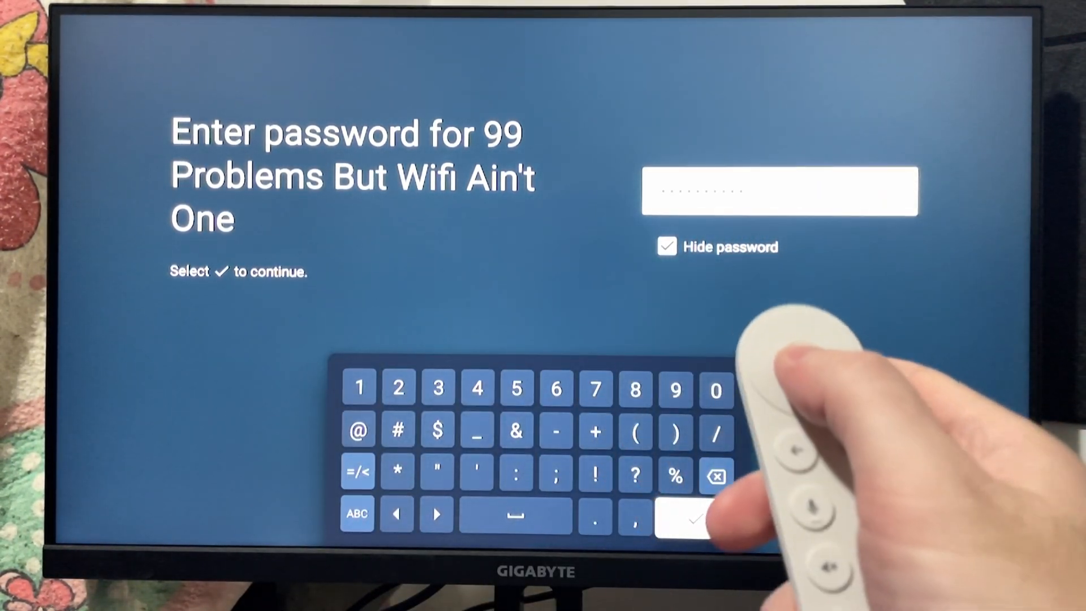
Step: Submit the Wi-Fi password with the checkmark key and return home showing 'Connected using WiFi'
left_click(682, 514)
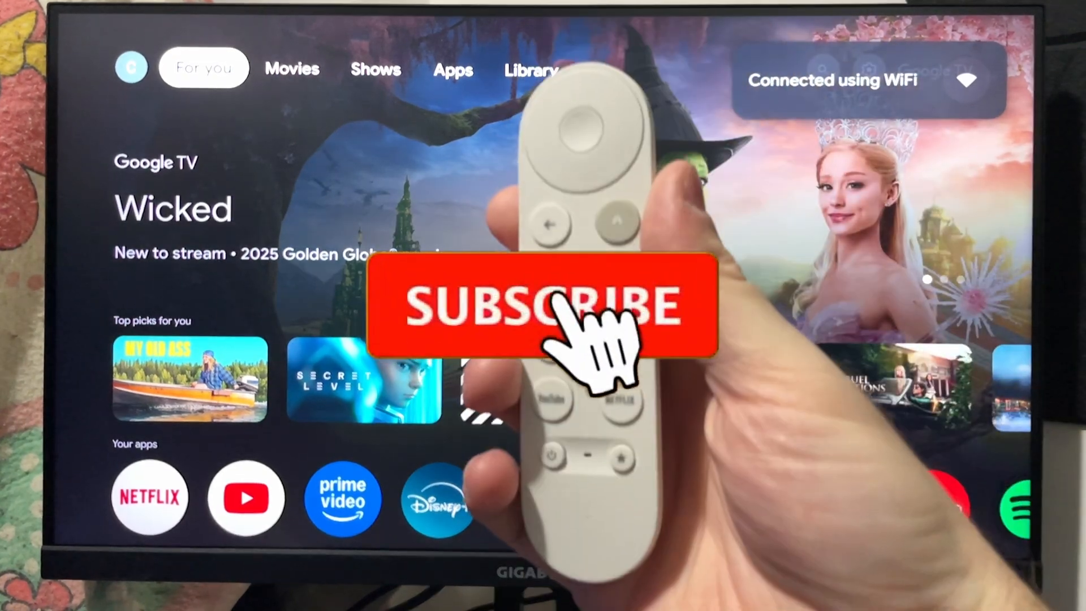
left_click(543, 306)
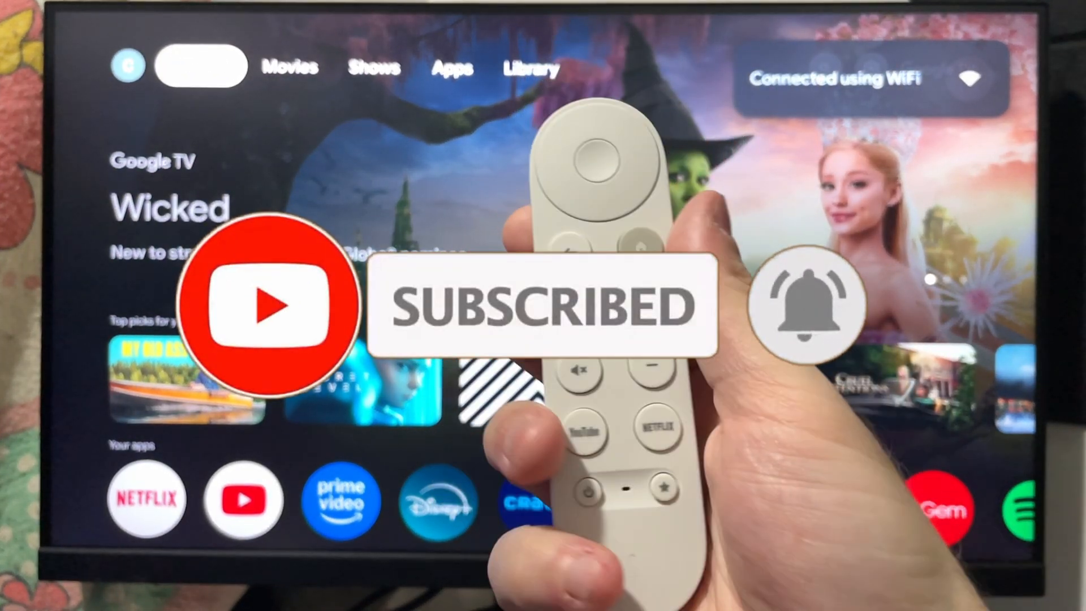